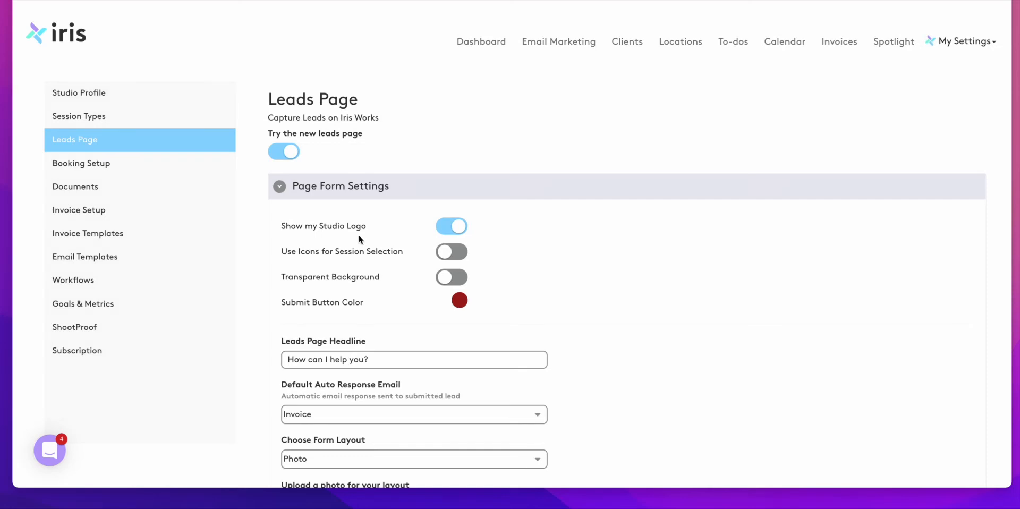
pyautogui.moveTo(361, 229)
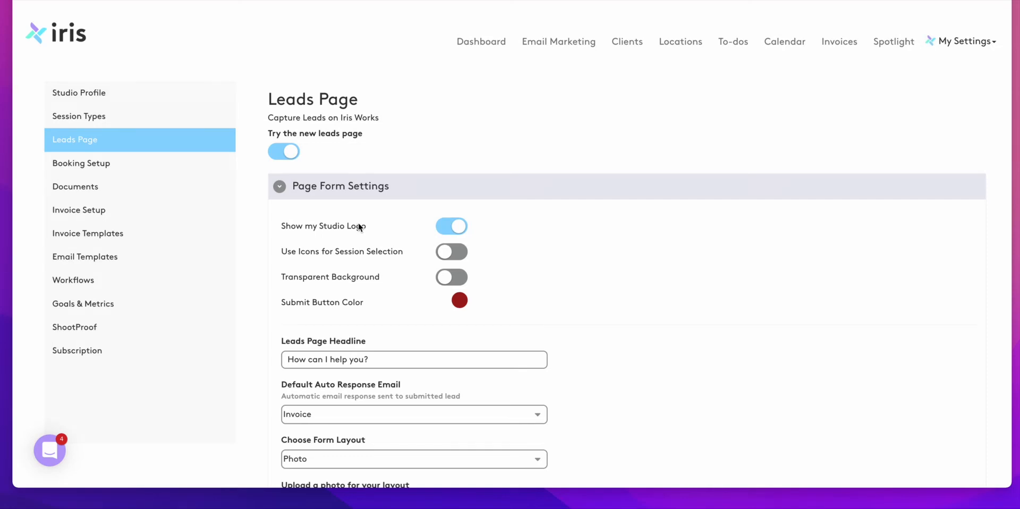
pyautogui.moveTo(398, 219)
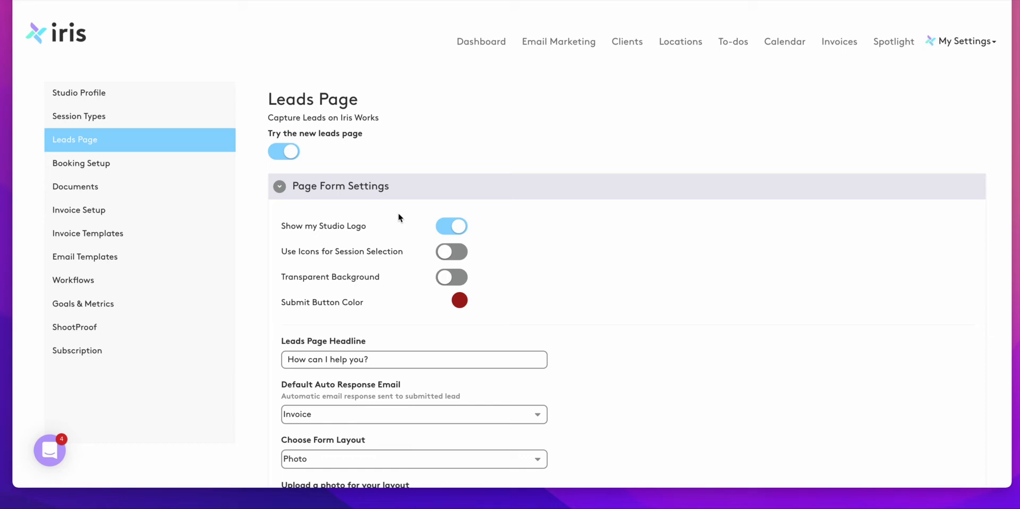
# Step: Turn the session-selection icons on, then back off
pyautogui.scroll(-3)
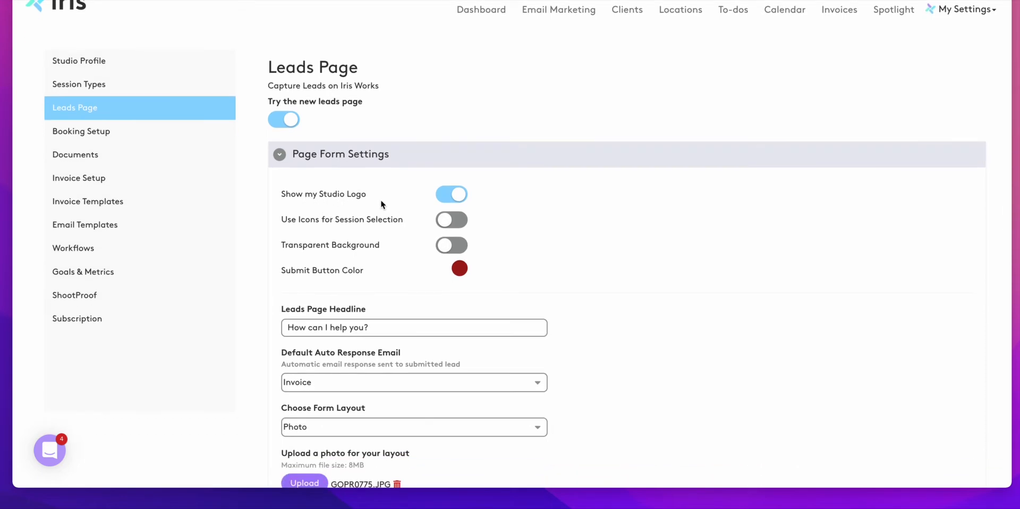
pyautogui.moveTo(360, 230)
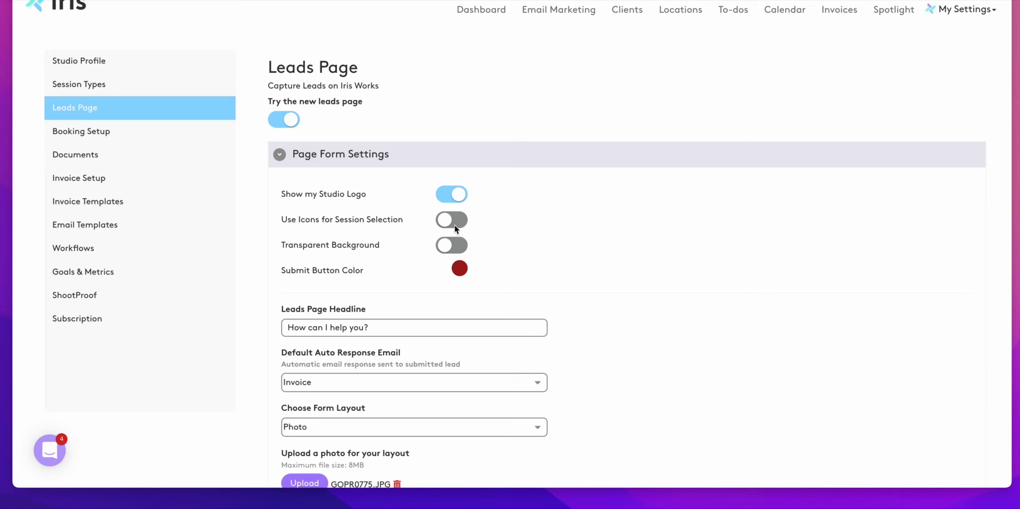
pyautogui.moveTo(458, 229)
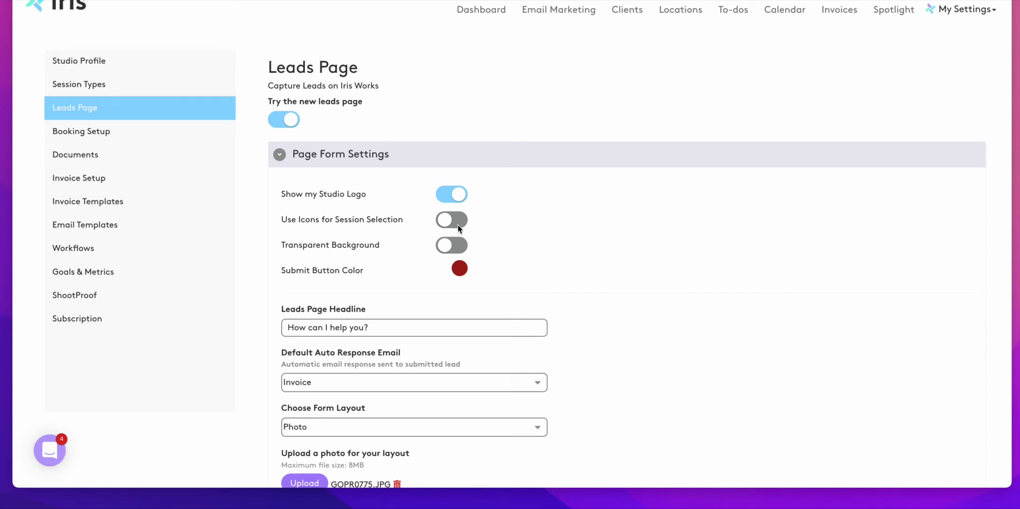
pyautogui.click(451, 219)
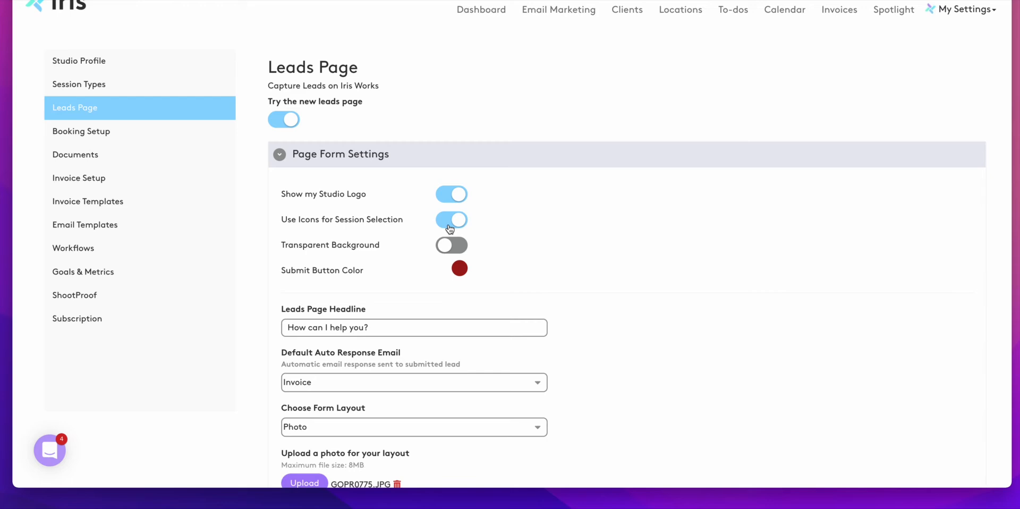
pyautogui.click(451, 219)
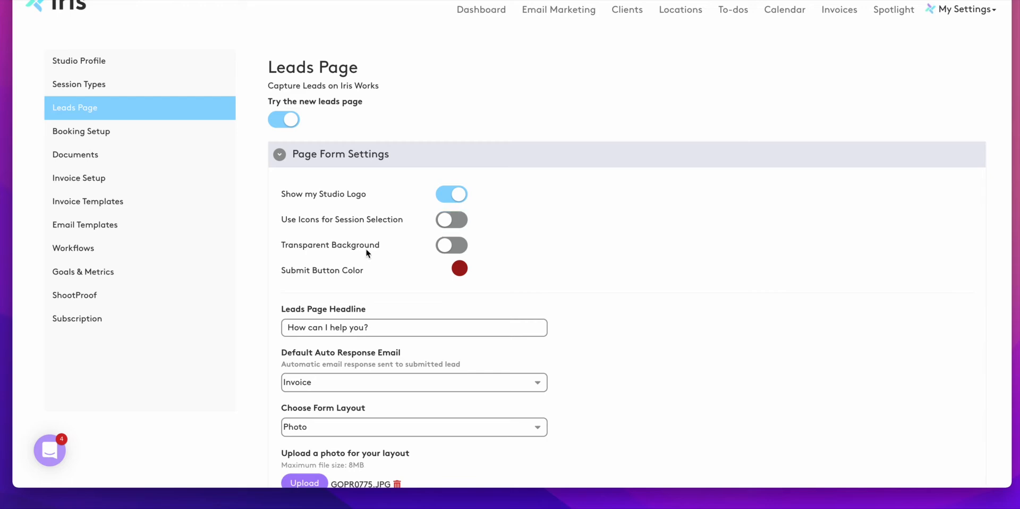
pyautogui.moveTo(376, 284)
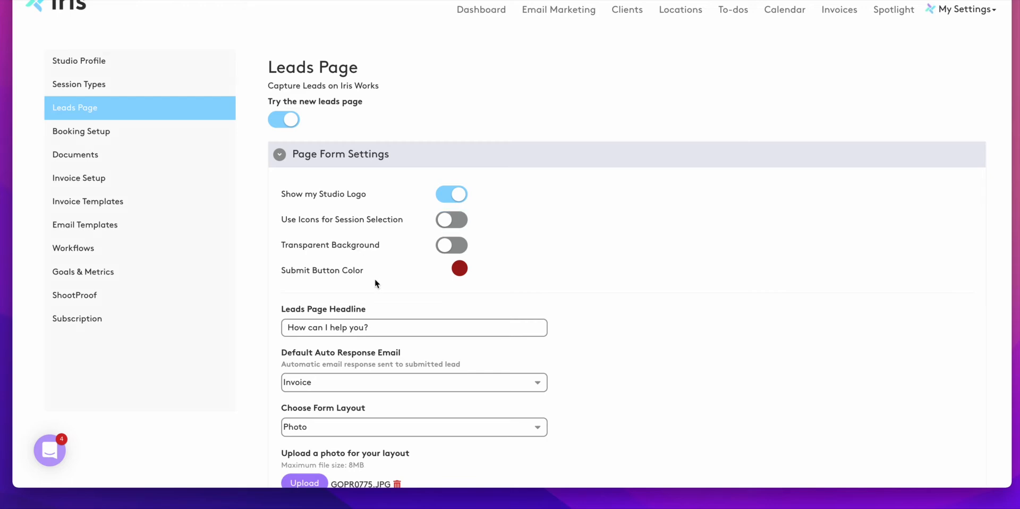
# Step: Scroll down to the form's custom fields editor and close it without changes
pyautogui.scroll(-3)
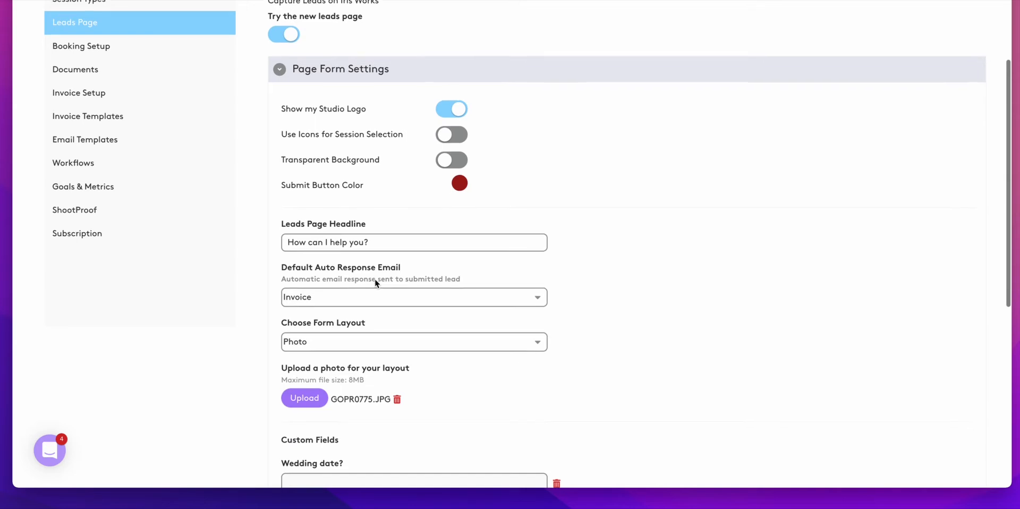
pyautogui.scroll(-3)
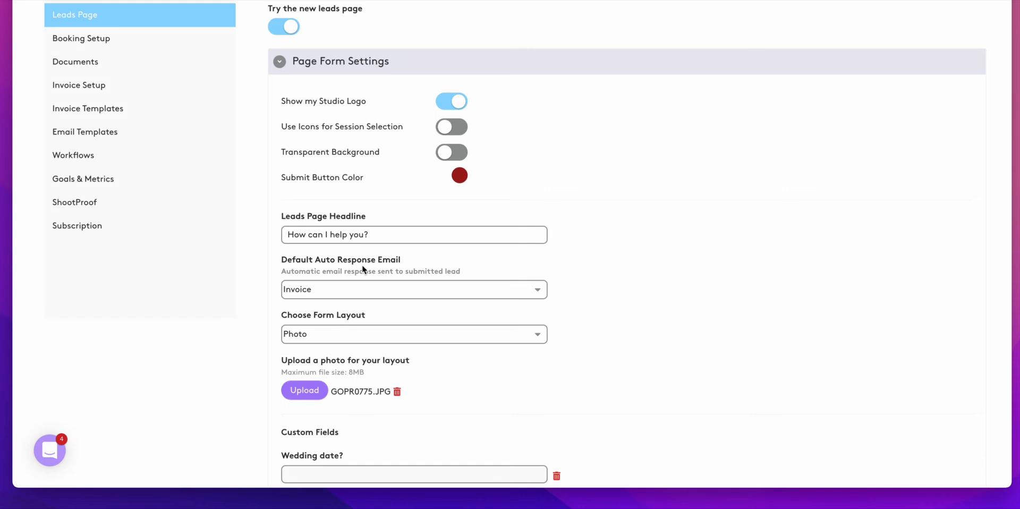
pyautogui.scroll(-3)
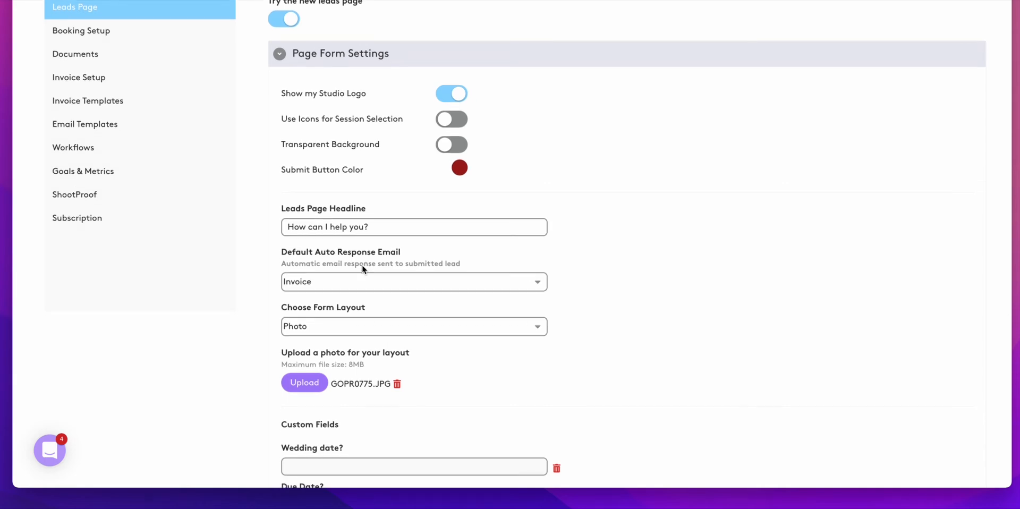
pyautogui.scroll(-3)
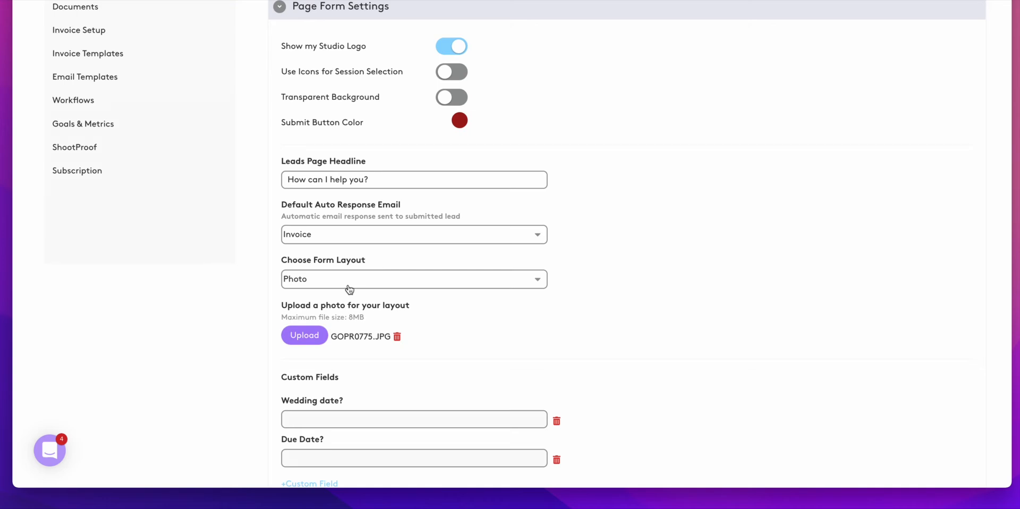
pyautogui.scroll(-3)
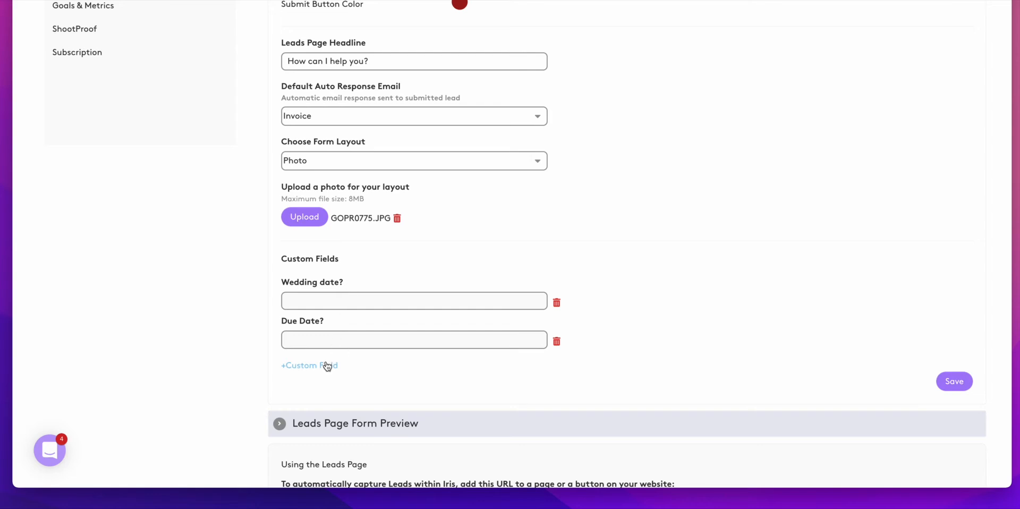
pyautogui.click(309, 366)
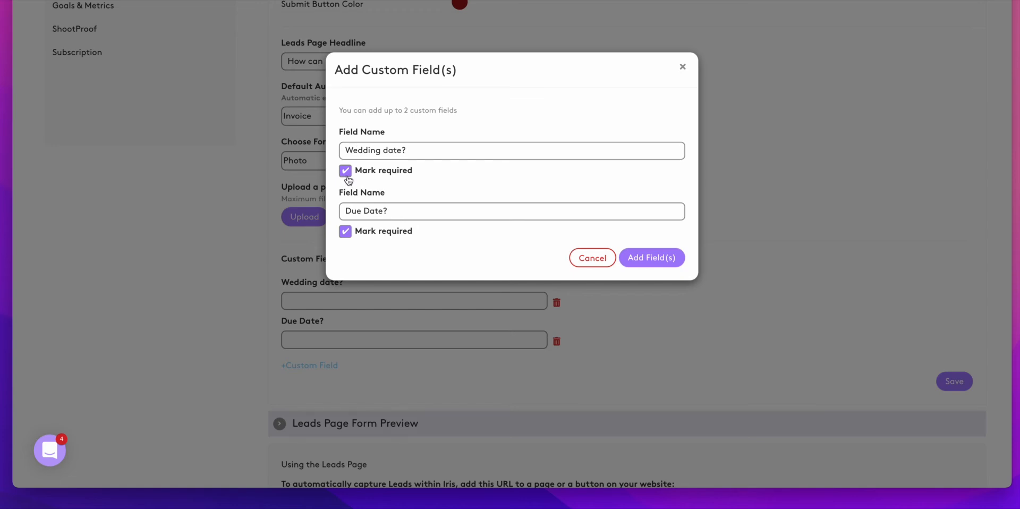
pyautogui.moveTo(684, 92)
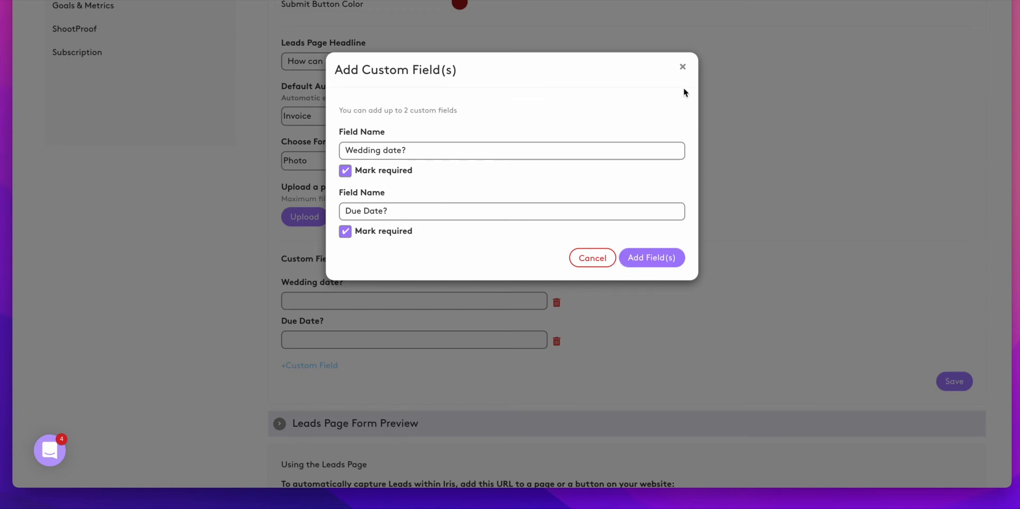
pyautogui.click(652, 257)
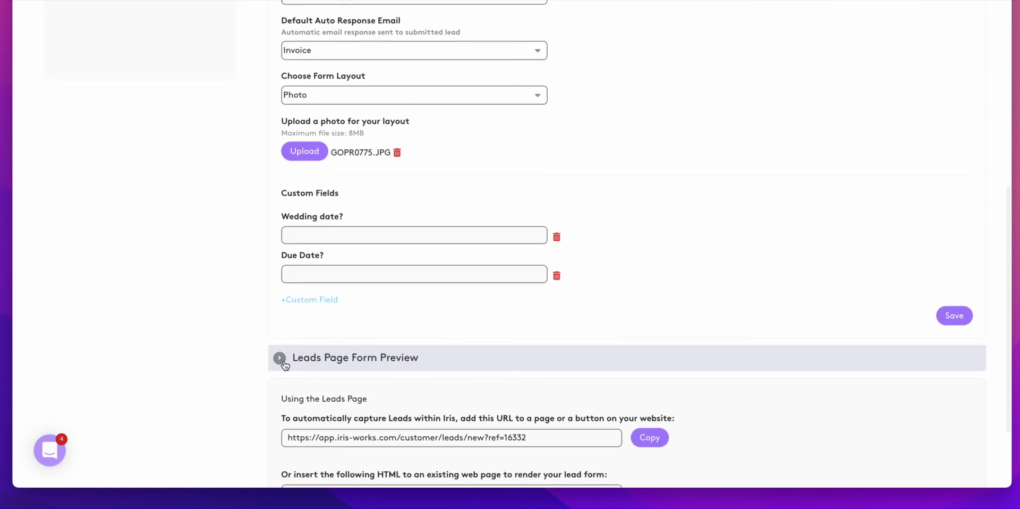
# Step: Expand the Leads Page Form Preview and scroll to the Wedding date and Due Date fields
pyautogui.click(280, 358)
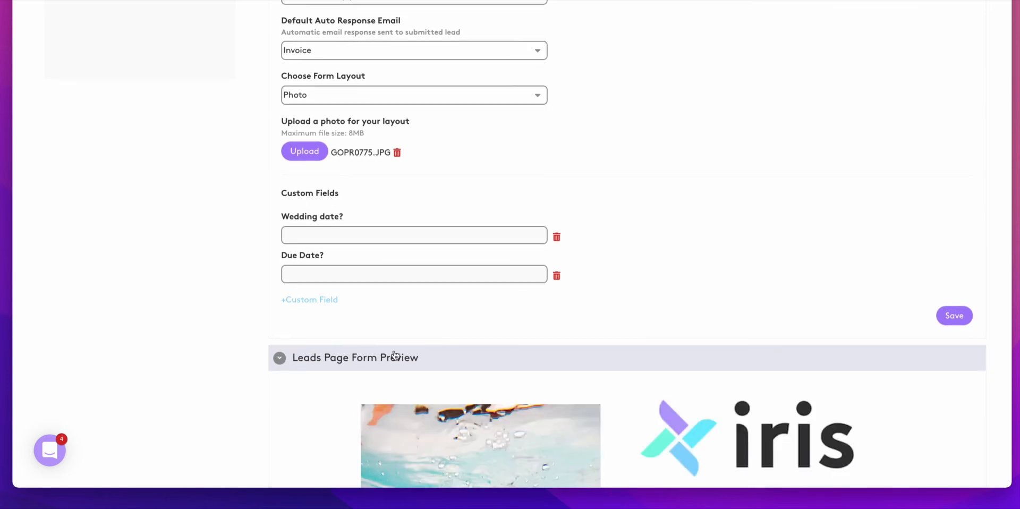
pyautogui.scroll(-3)
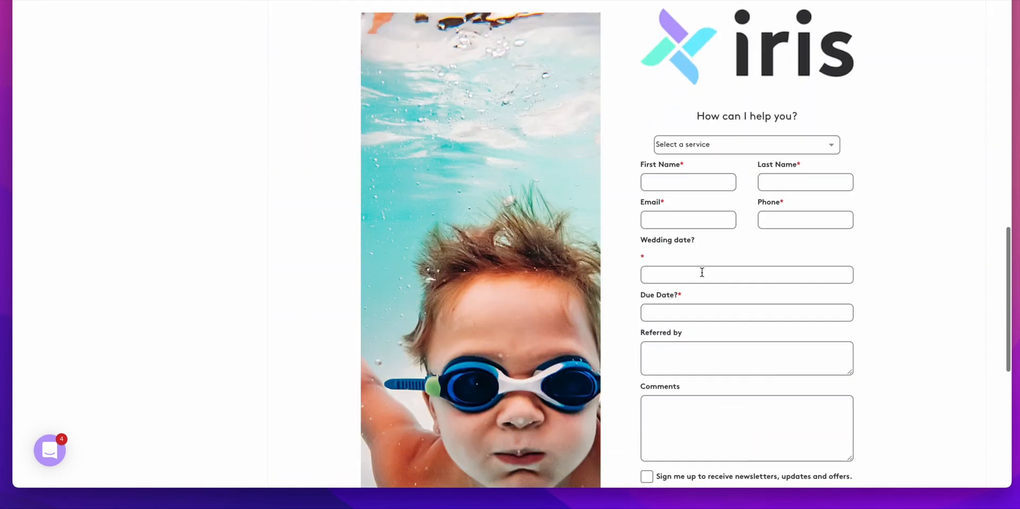
pyautogui.scroll(-3)
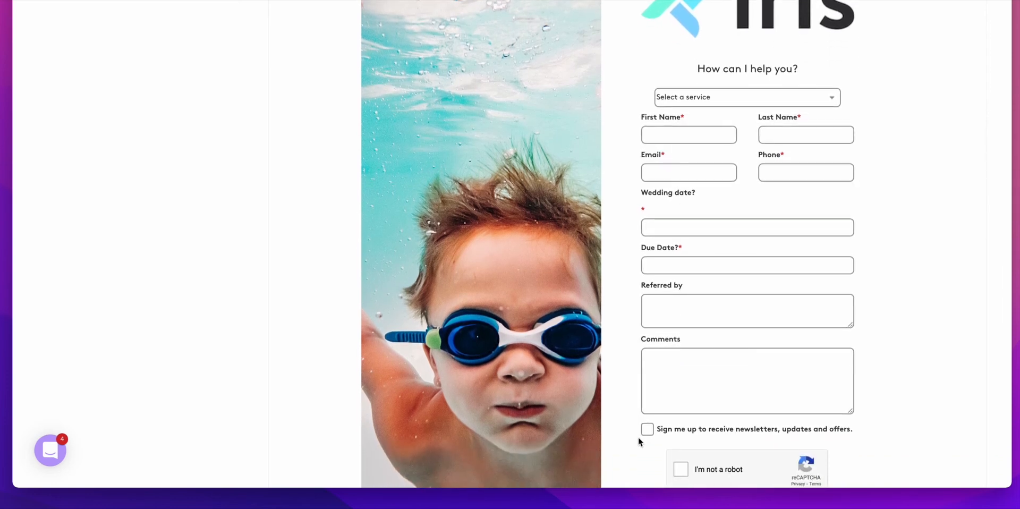
pyautogui.click(647, 429)
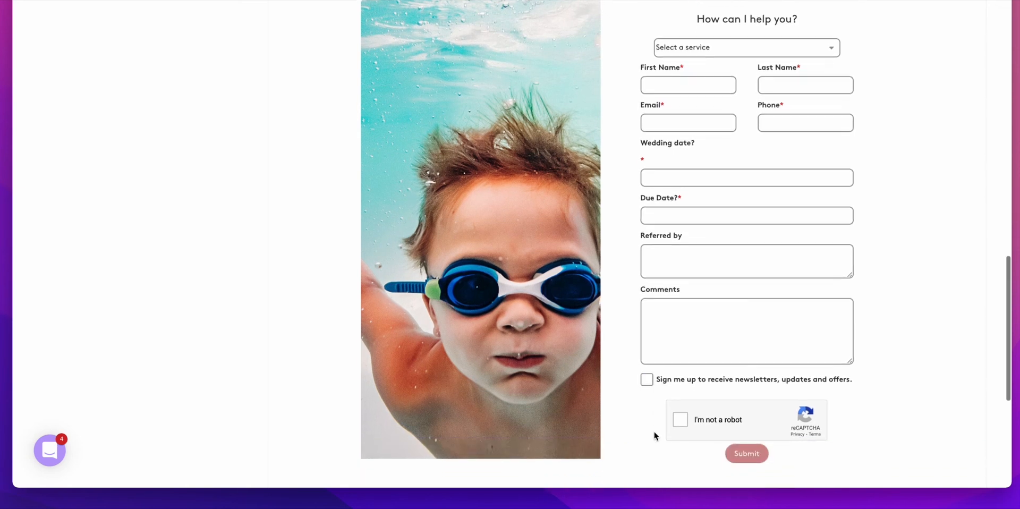
# Step: Scroll down to 'Using the Leads Page' to view the embed URL and iframe code
pyautogui.scroll(-3)
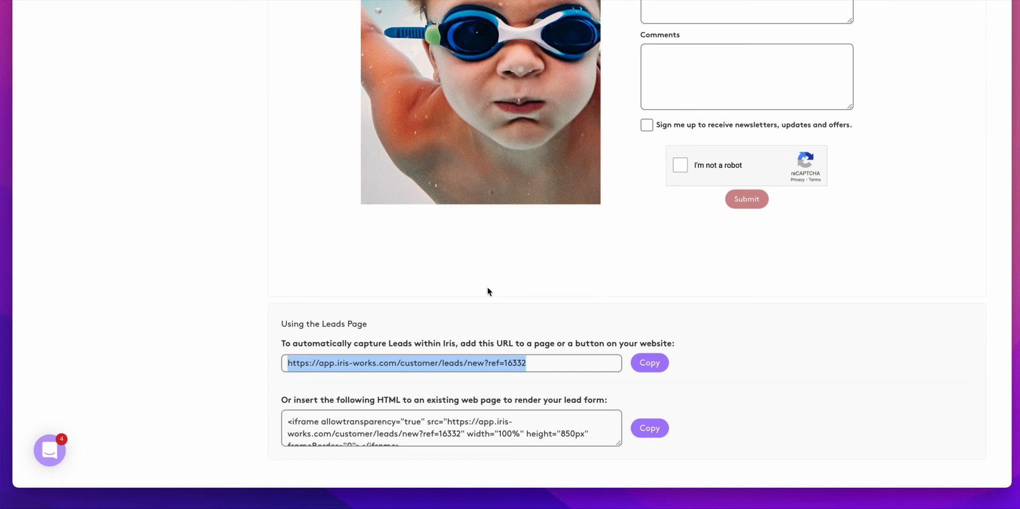
pyautogui.scroll(-3)
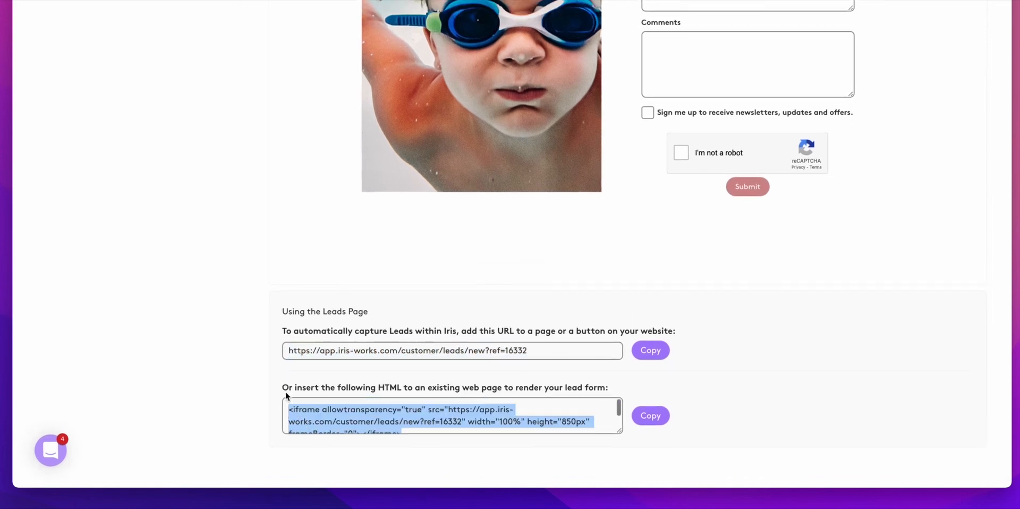
pyautogui.moveTo(714, 385)
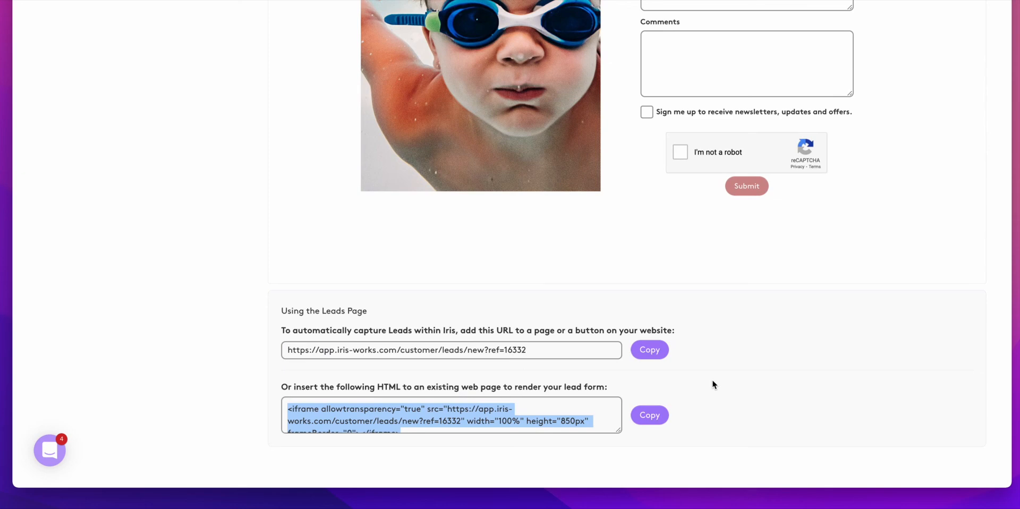